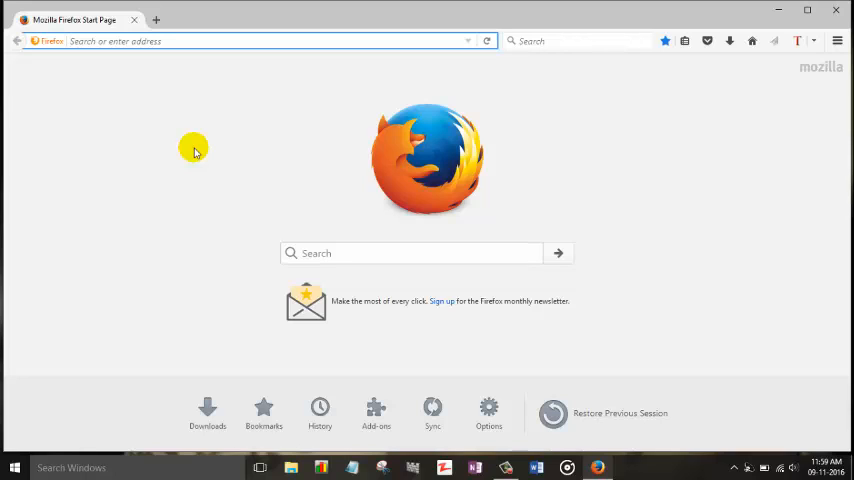
mouse_move(217, 138)
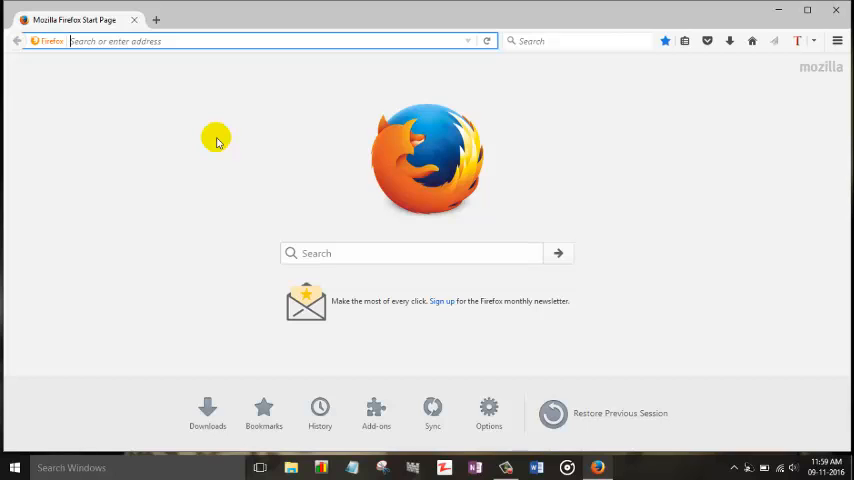
- Enter firefox.com in the address bar to load the Firefox website
text(firefox.com/)
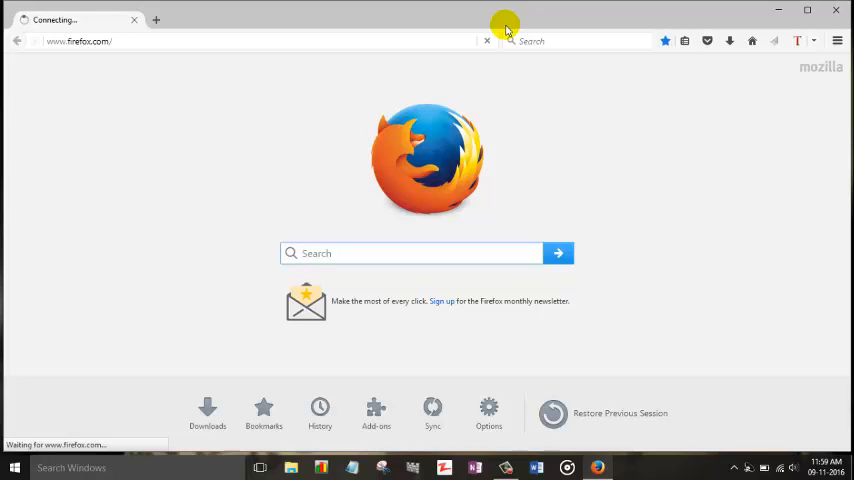
mouse_move(410, 62)
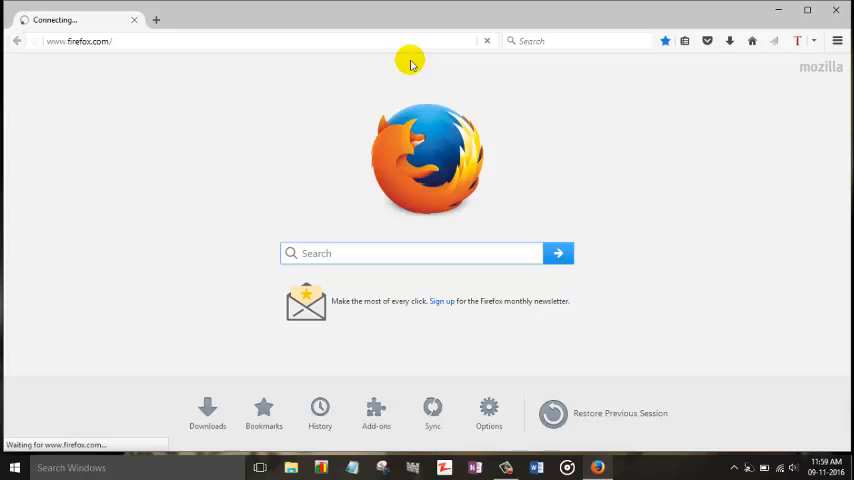
mouse_move(629, 327)
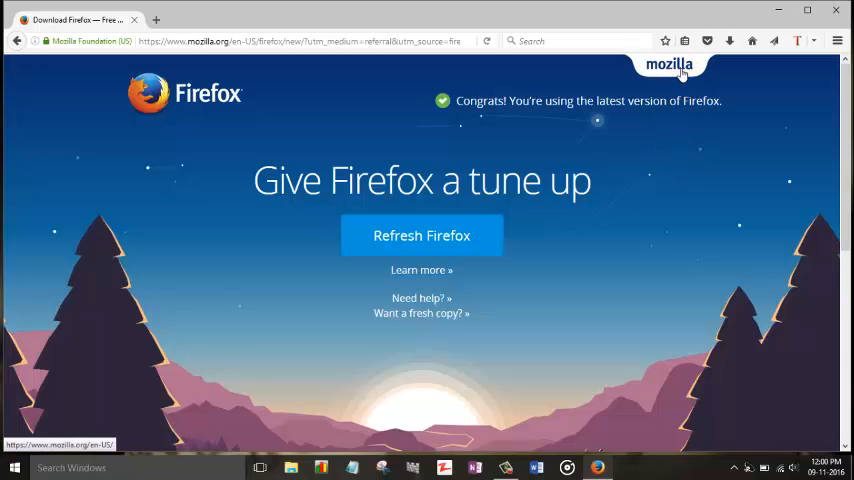
- Go to mozilla.org via the logo and follow its Add-ons link
click(669, 63)
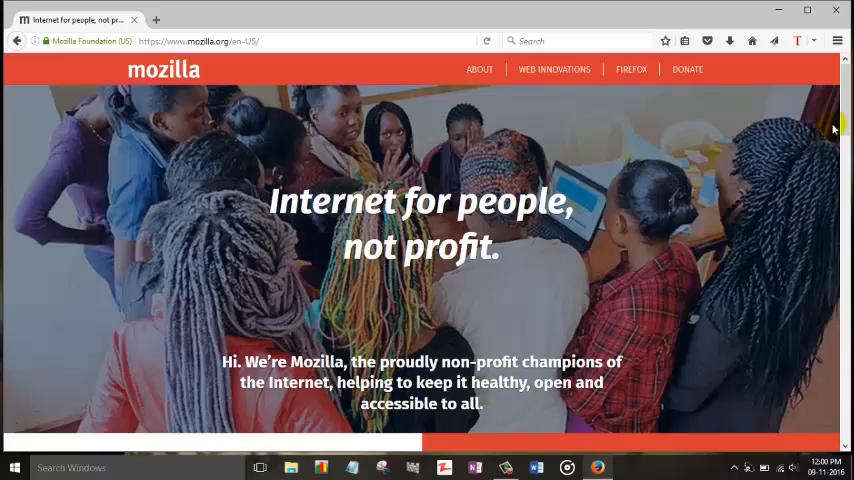
scroll(down, 3)
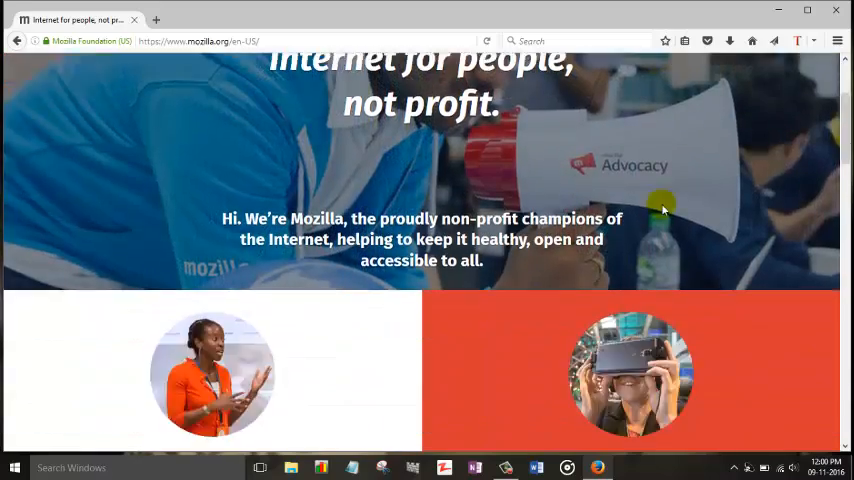
scroll(down, 3)
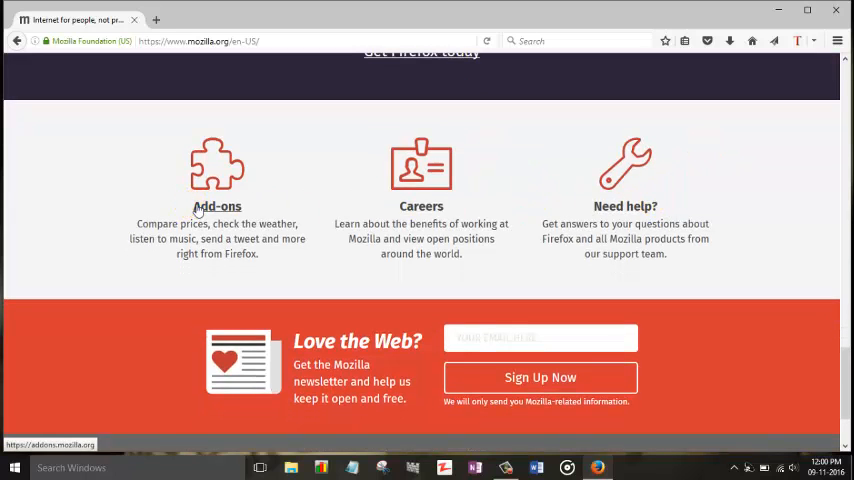
click(216, 206)
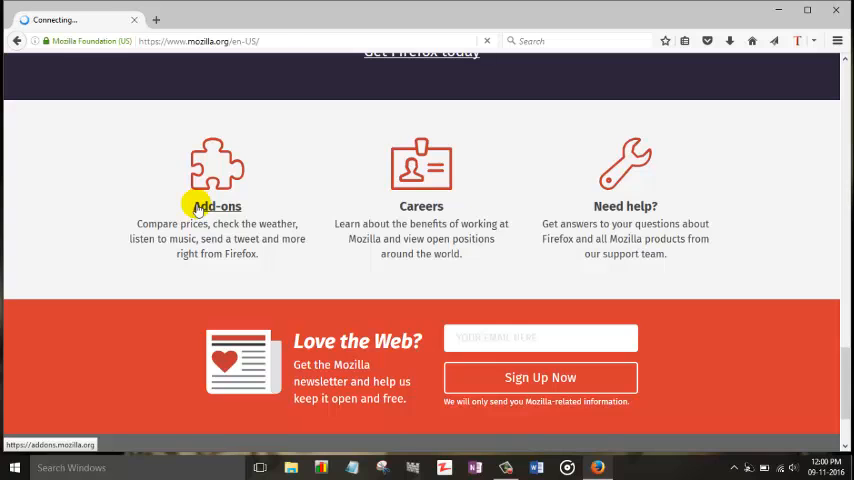
click(216, 206)
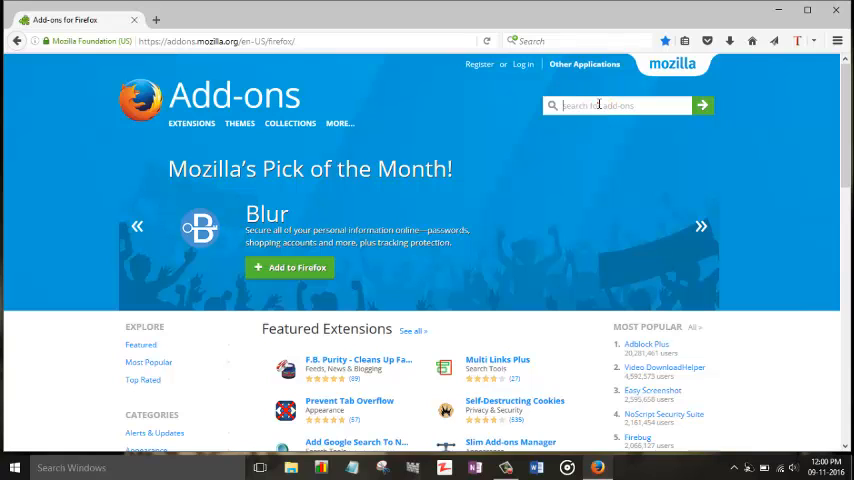
- Search the add-ons gallery for FireShot and start adding it to Firefox
text(fireshot)
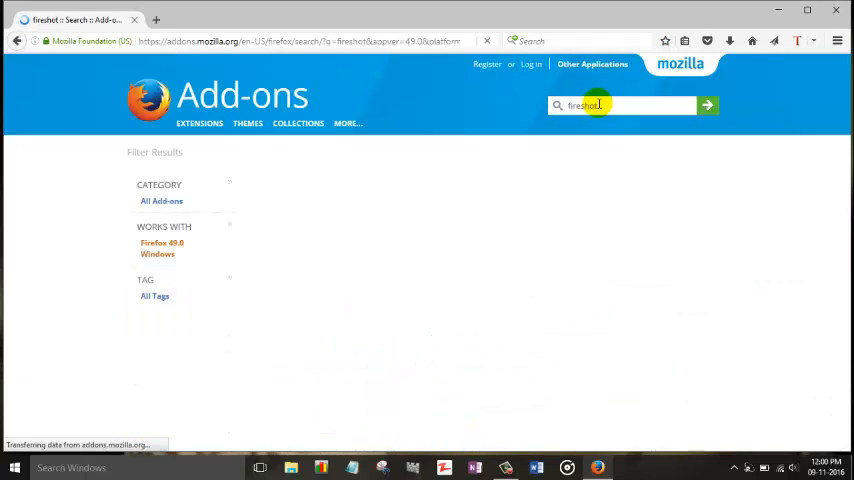
click(703, 105)
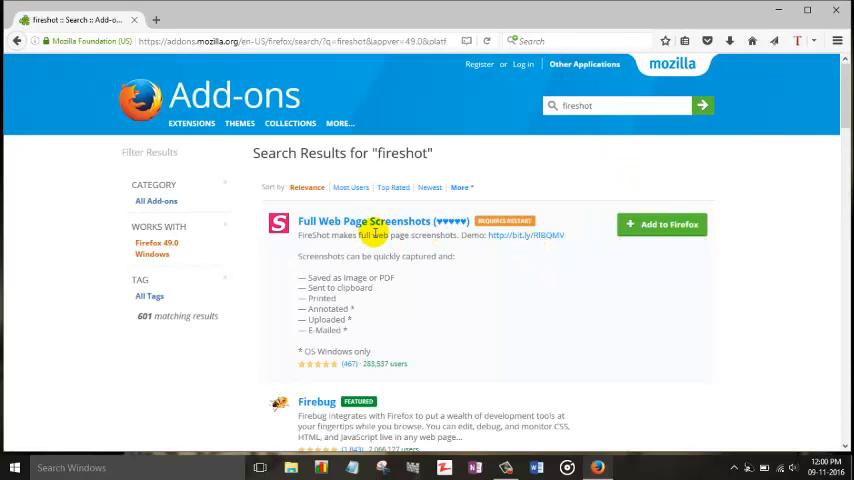
mouse_move(358, 234)
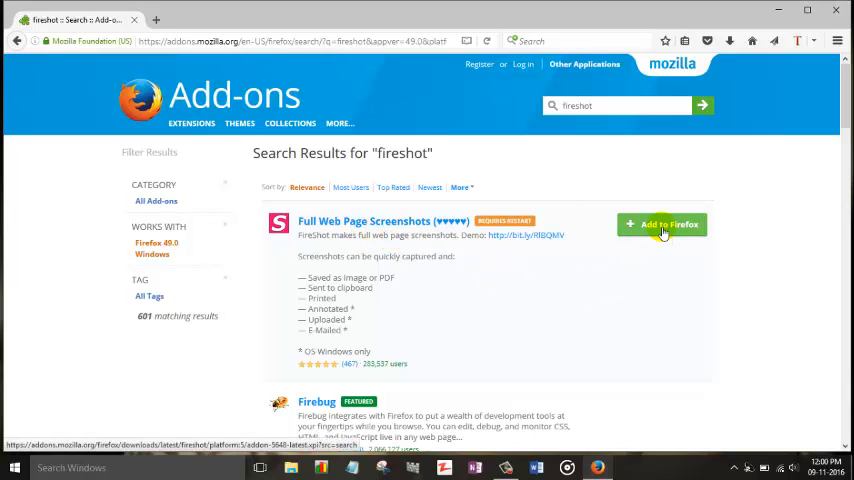
click(661, 224)
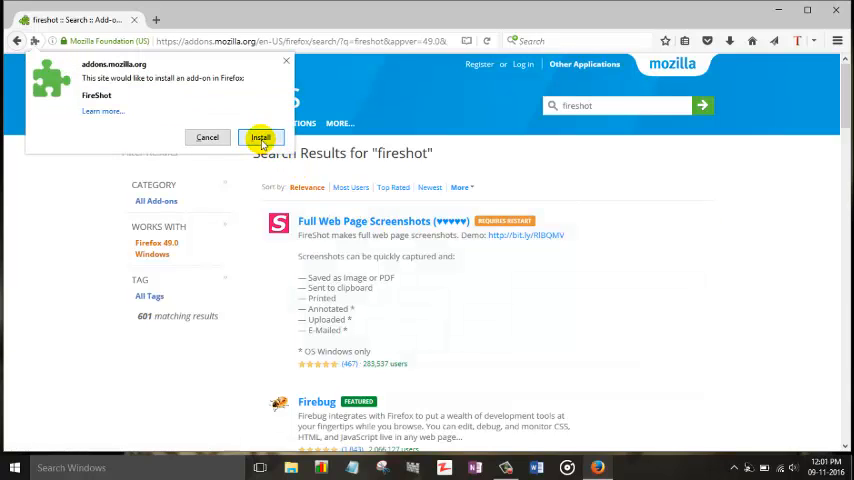
- Approve the FireShot install and restart Firefox to finish
click(261, 137)
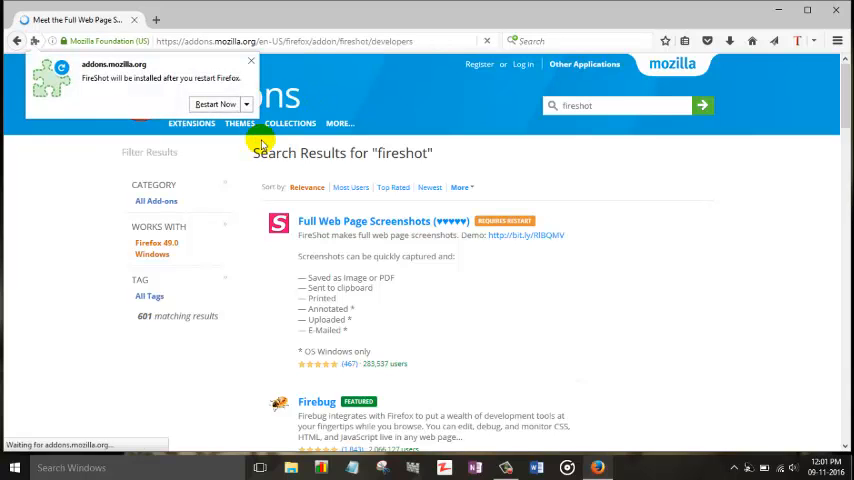
click(363, 221)
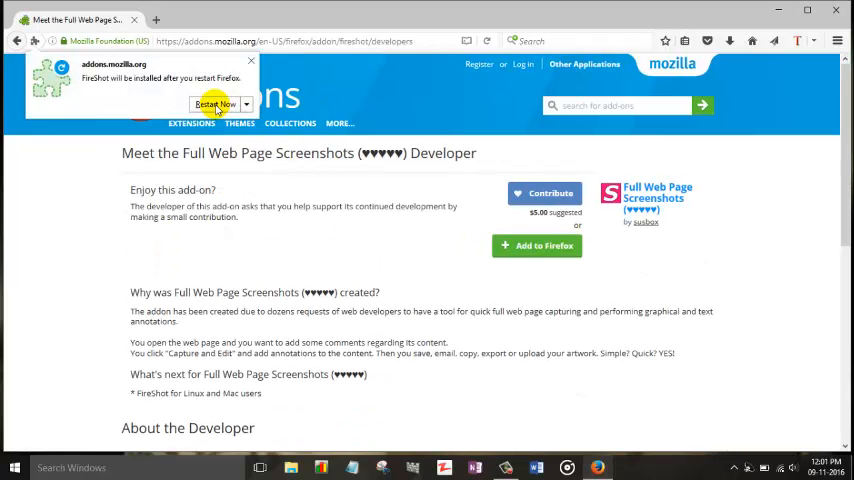
click(214, 104)
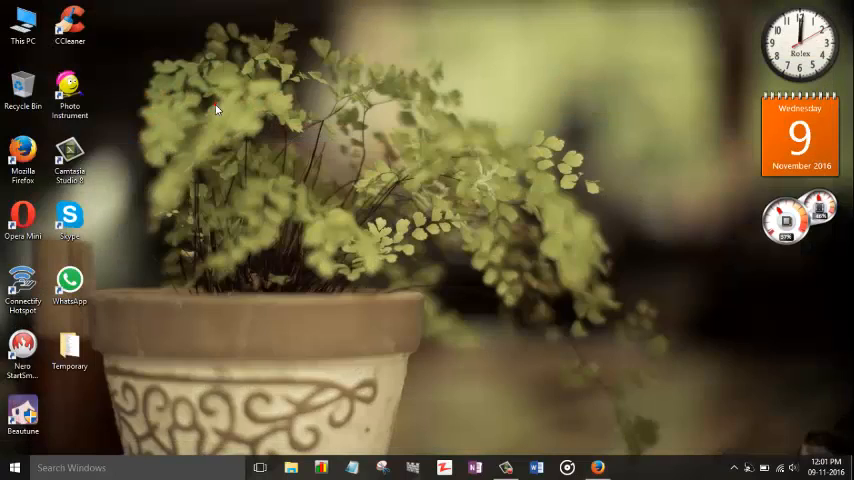
mouse_move(210, 117)
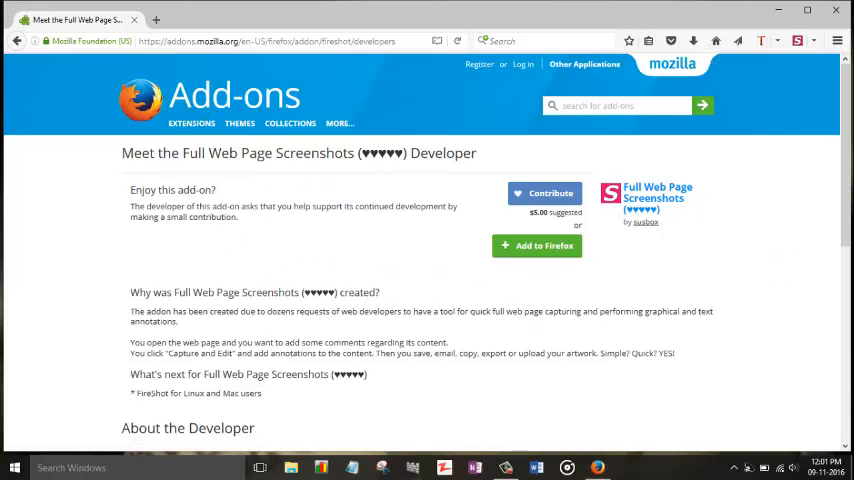
mouse_move(797, 41)
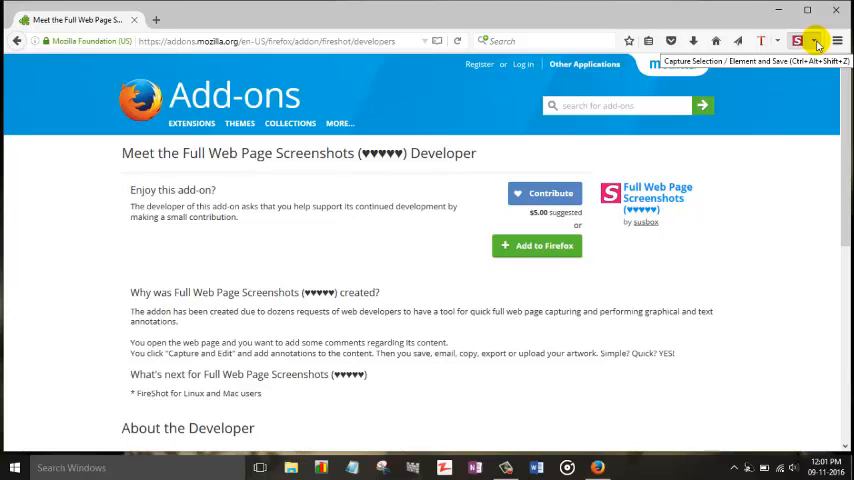
- Show FireShot's capture options from its toolbar dropdown
click(798, 41)
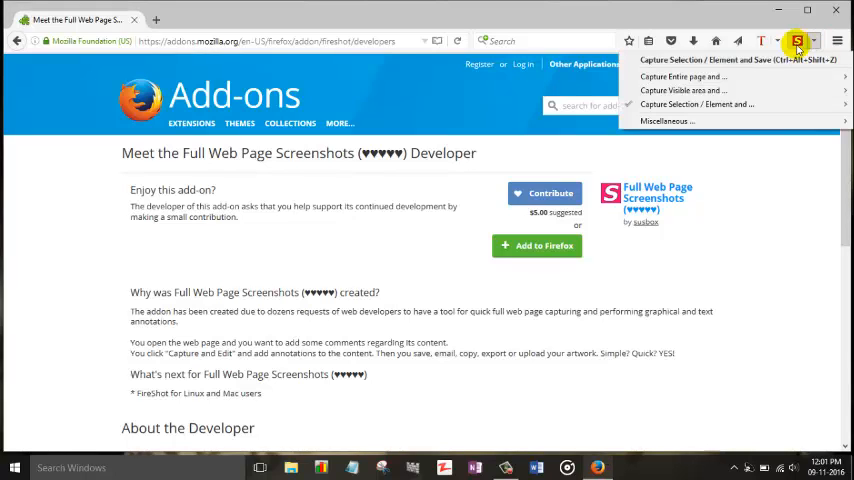
mouse_move(683, 77)
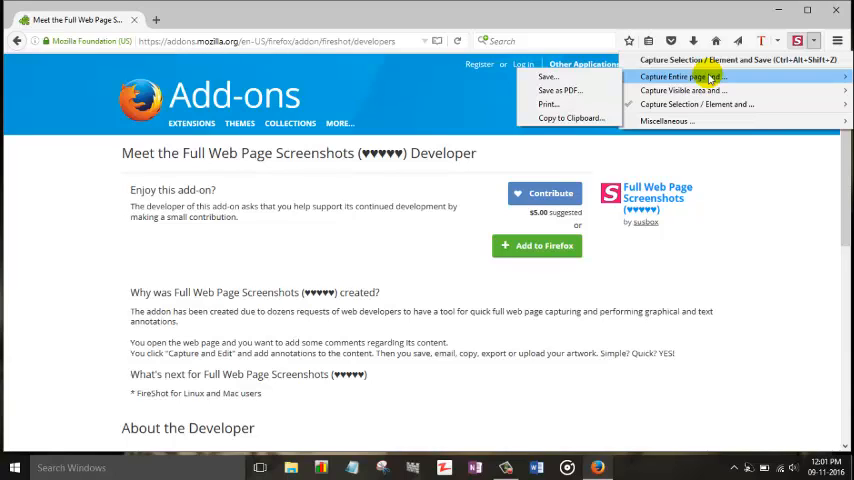
mouse_move(705, 91)
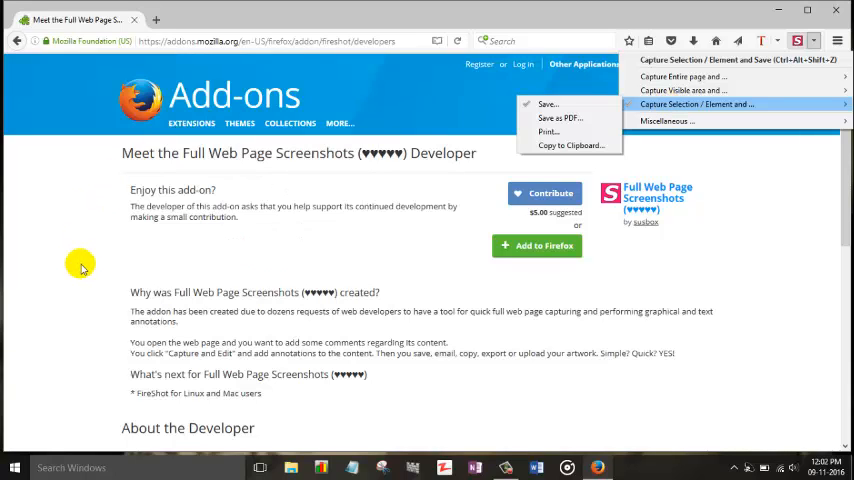
- Scroll to About the Developer, close the FireShot menu, and show the page's FireShot context menu
scroll(down, 3)
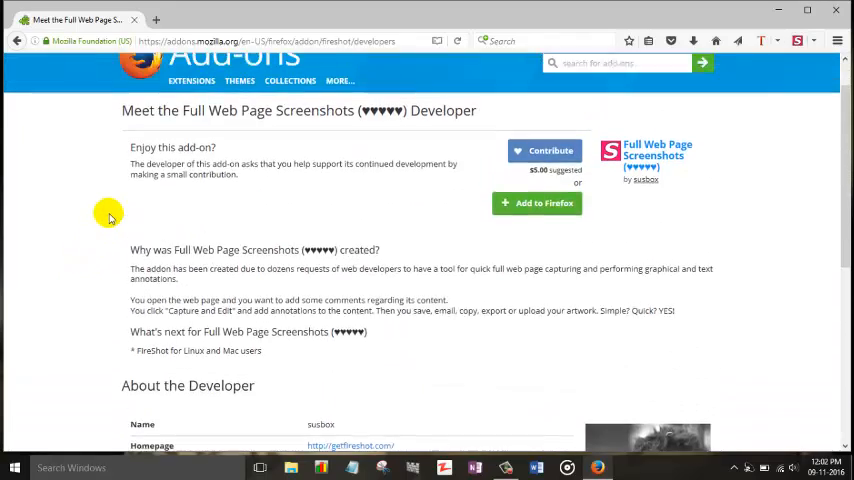
scroll(down, 3)
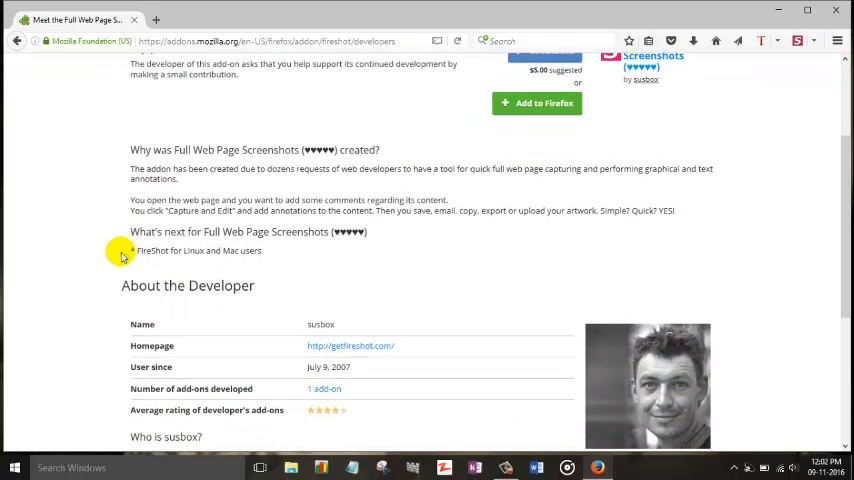
mouse_move(671, 302)
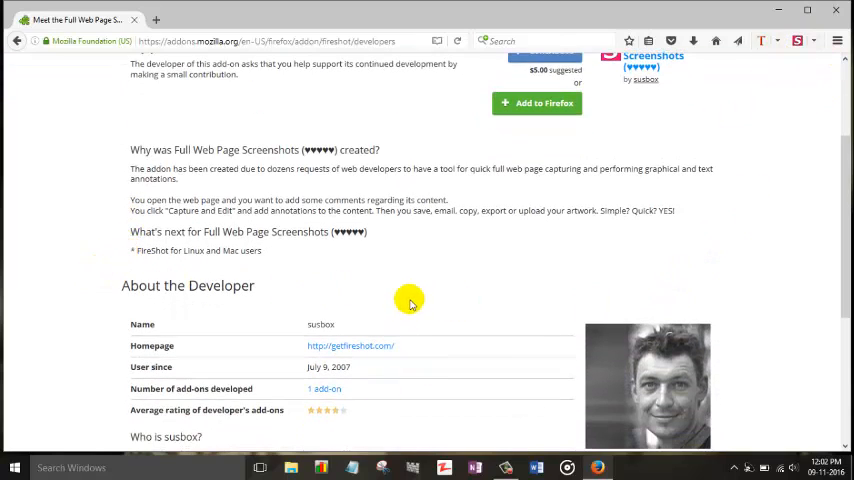
mouse_move(720, 125)
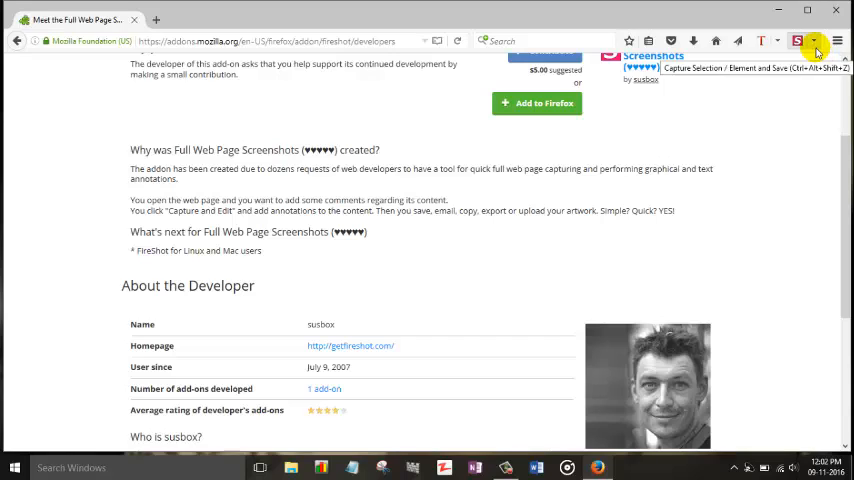
mouse_move(815, 42)
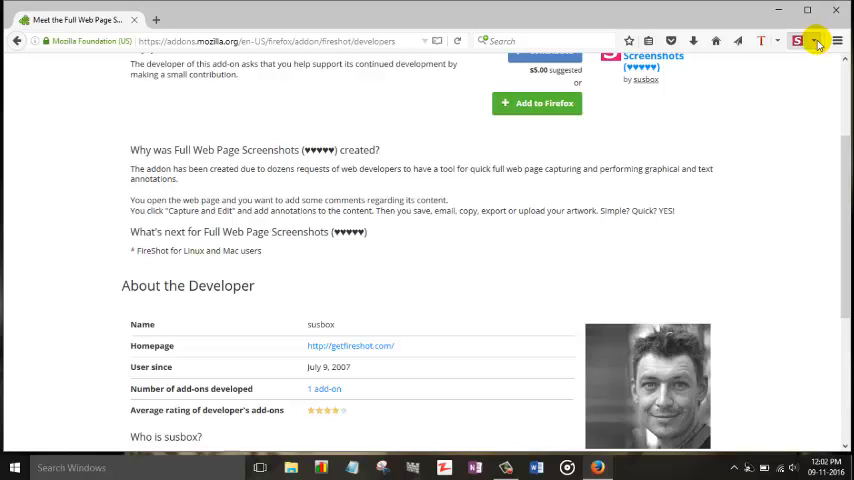
click(815, 41)
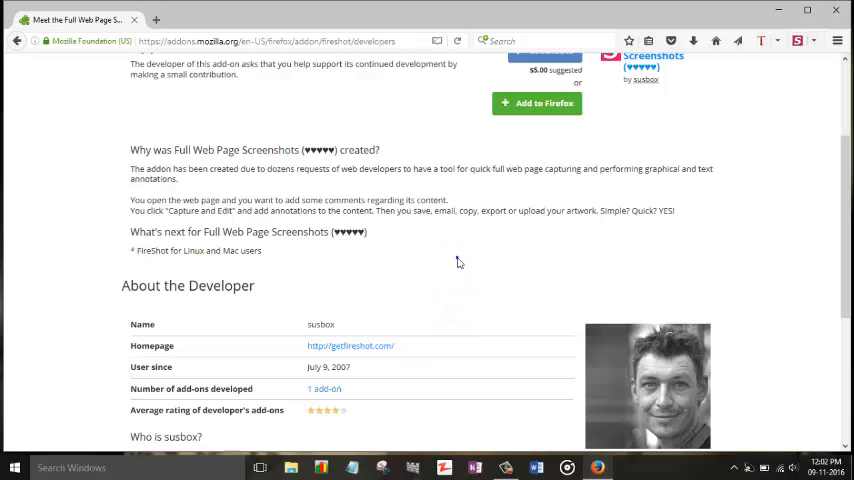
right_click(459, 262)
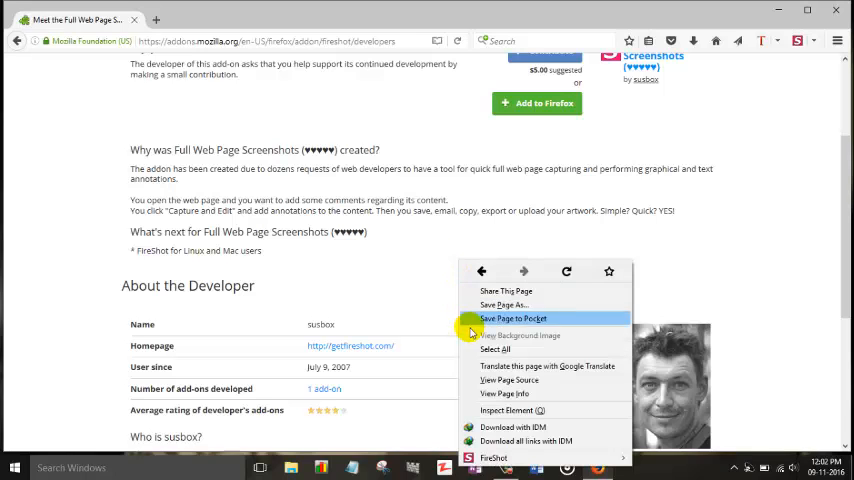
mouse_move(523, 411)
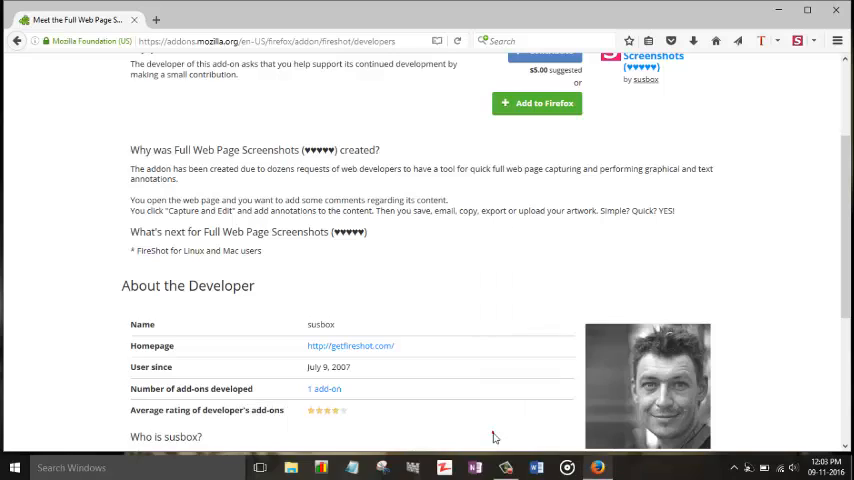
- Scroll down to frame the About the Developer block for a selection capture
scroll(down, 3)
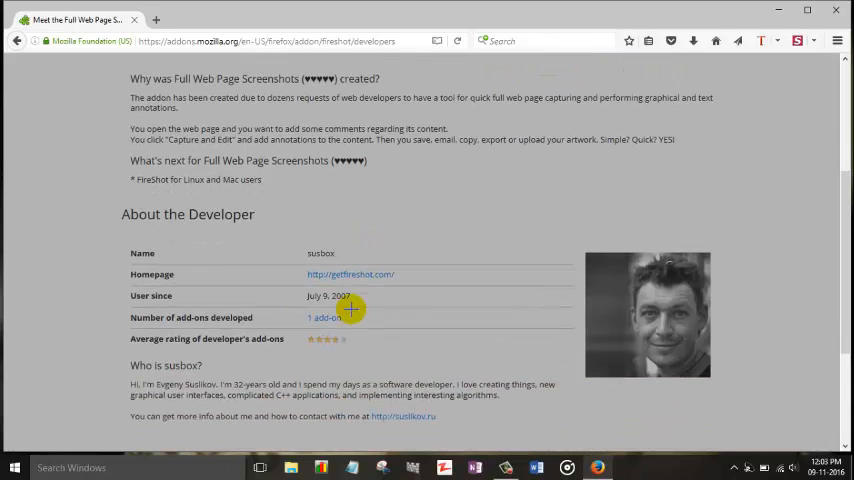
mouse_move(113, 201)
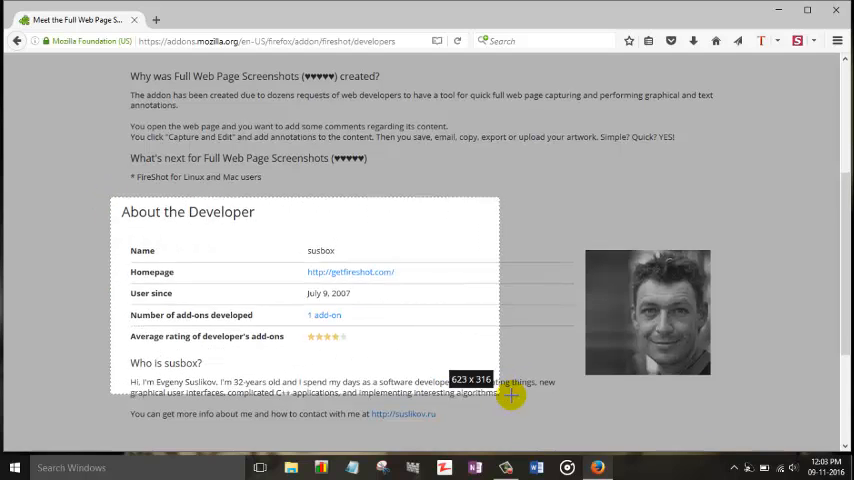
scroll(down, 3)
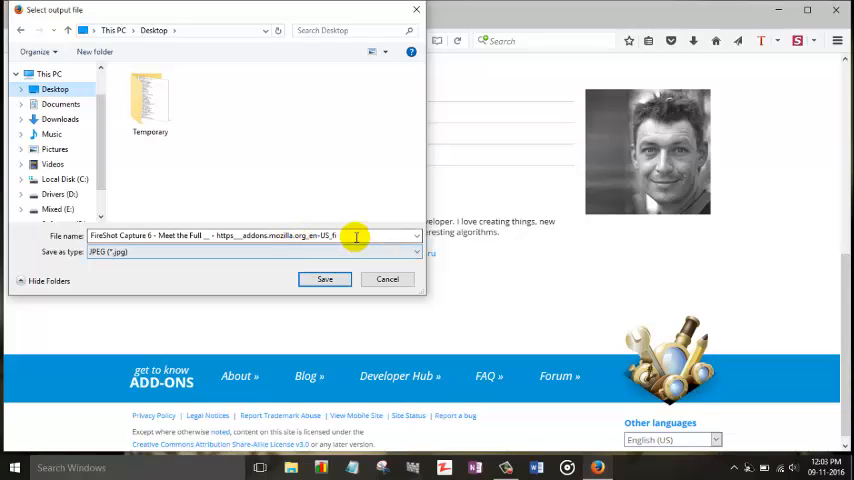
- Name the captured JPEG 'testing' and save it to the Desktop
triple_click(250, 235)
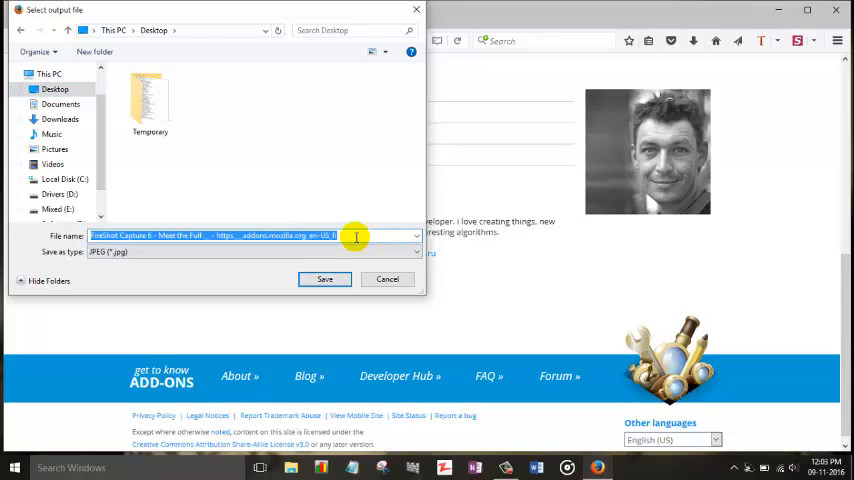
text(testing)
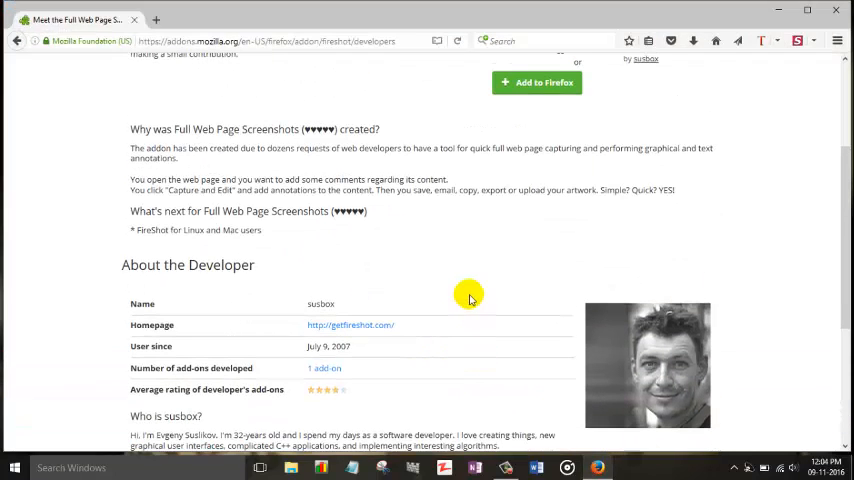
- Expand FireShot's Capture Selection / Element submenu from the page context menu
right_click(470, 298)
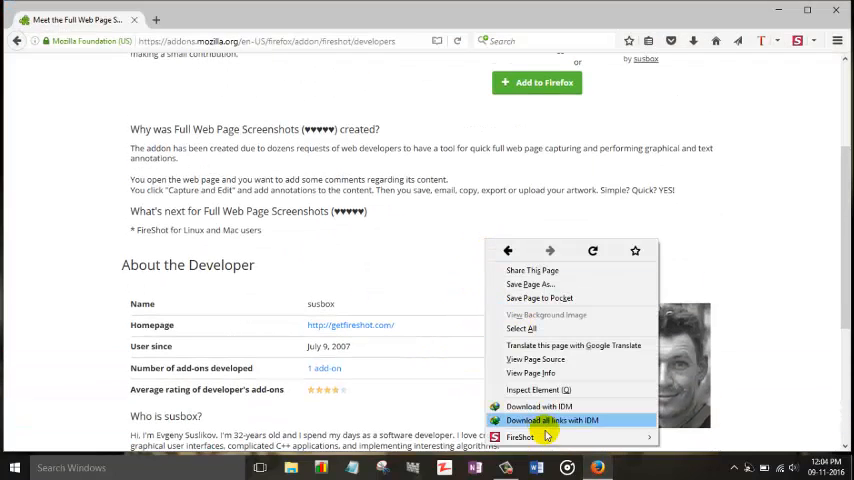
click(520, 437)
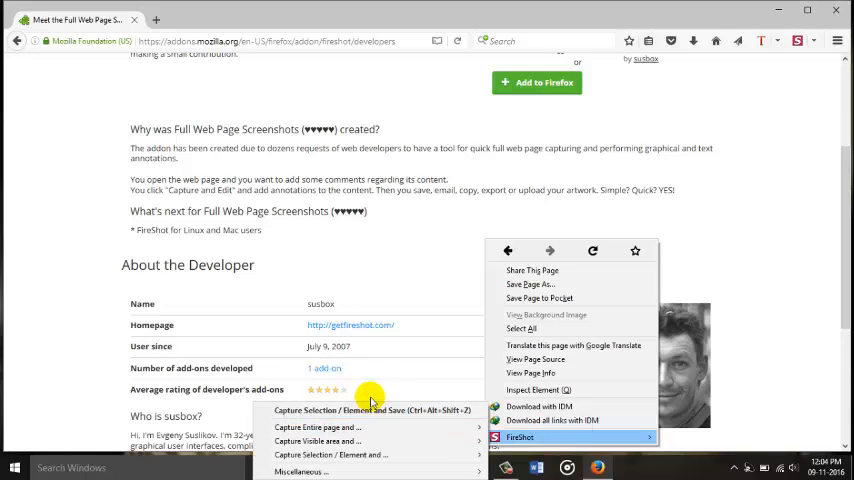
mouse_move(318, 427)
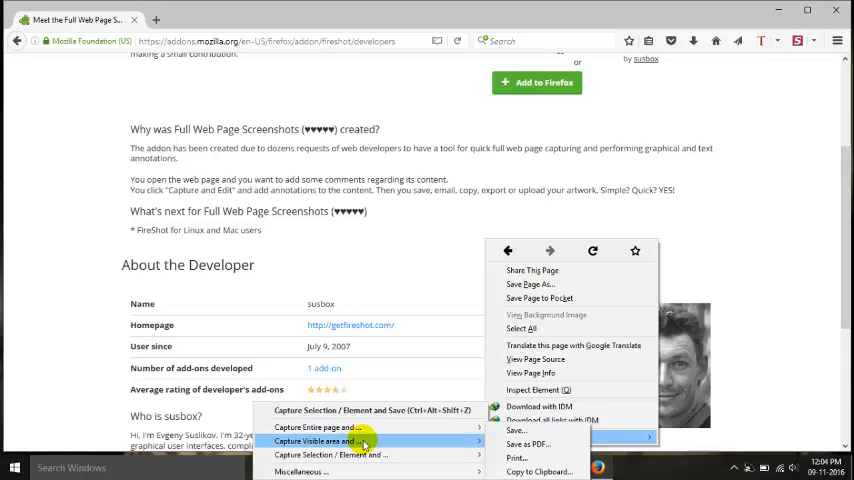
mouse_move(412, 455)
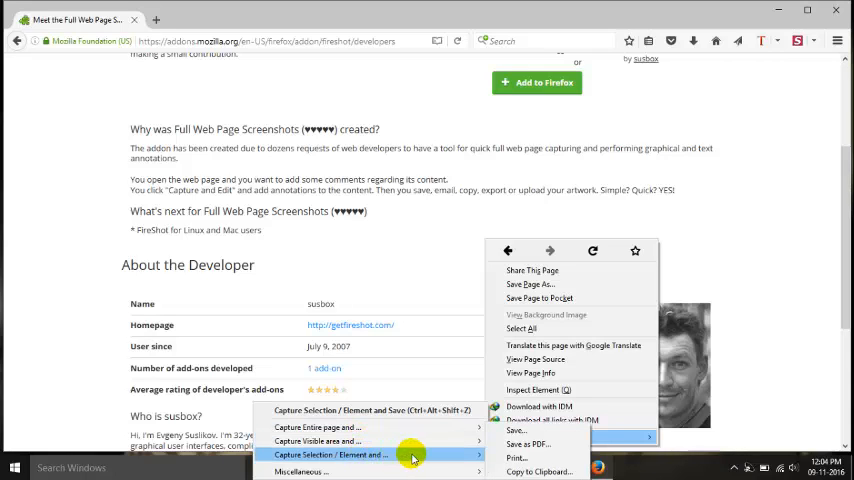